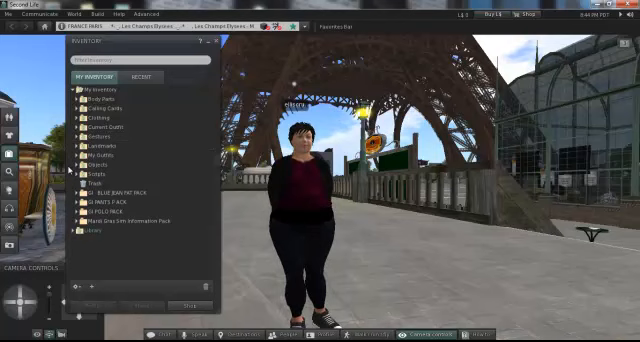
Step: Expand the inventory Library's Gestures folder to show the Common Gestures list
click(80, 234)
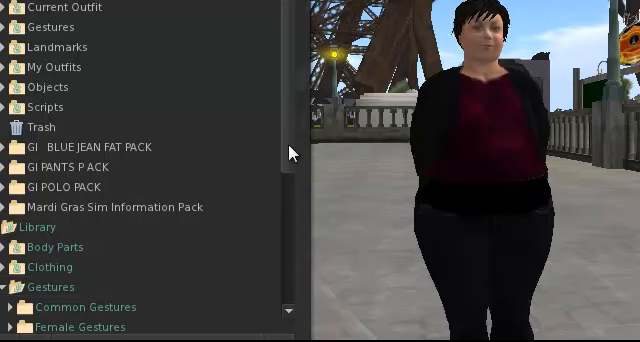
scroll(down, 3)
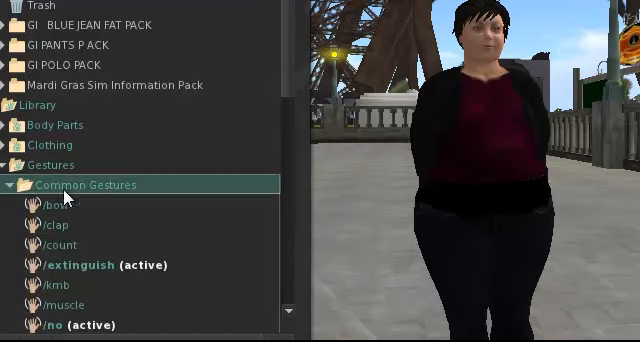
Step: Scroll the Common Gestures list down until the dance1–dance8 gestures and wave are visible
scroll(down, 3)
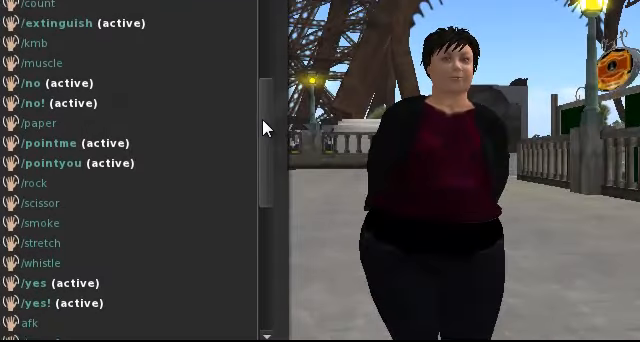
scroll(down, 3)
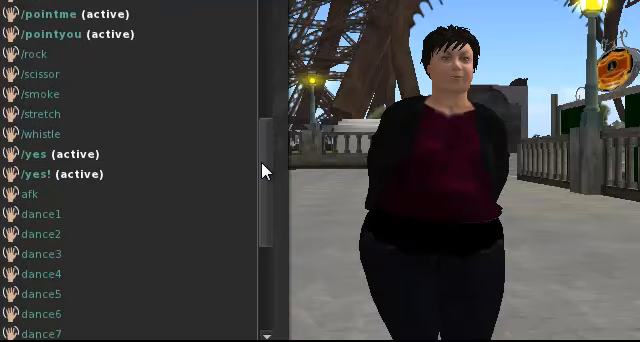
scroll(down, 3)
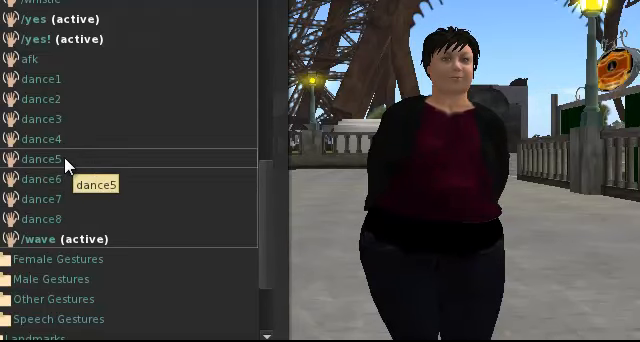
Step: Activate the dance5 gesture from the Common Gestures folder
double_click(44, 160)
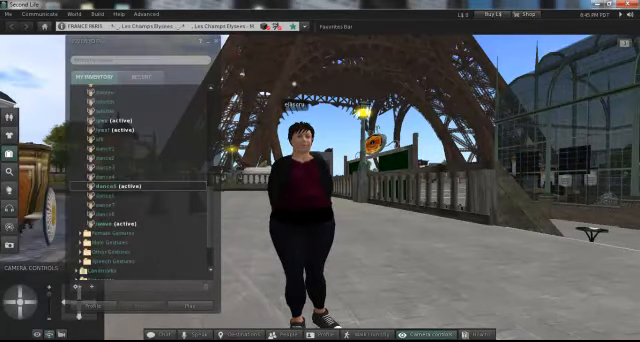
Step: Select dance5 in the Gestures window and play it on the avatar
click(36, 14)
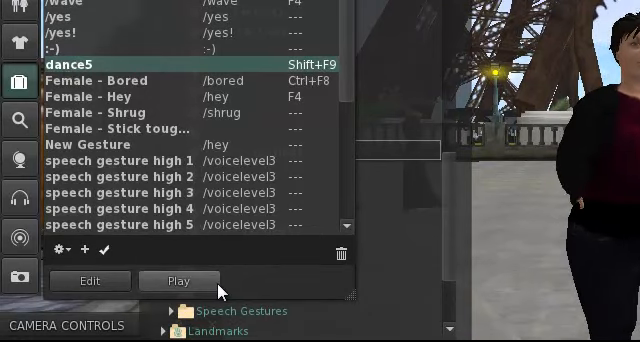
click(178, 280)
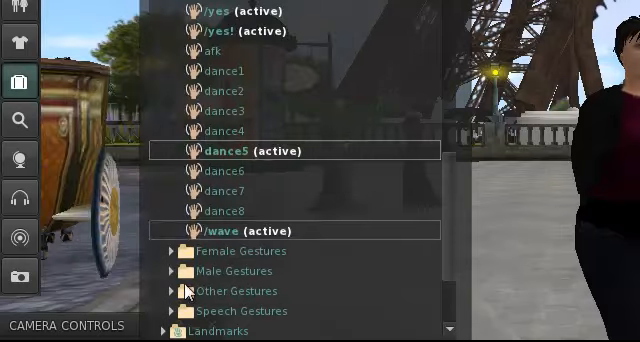
Step: Mark the kmb (Kiss My Butt) gesture as Active in its gesture editor
scroll(up, 3)
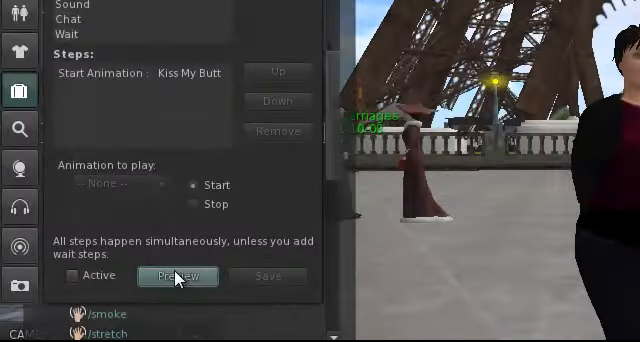
click(176, 276)
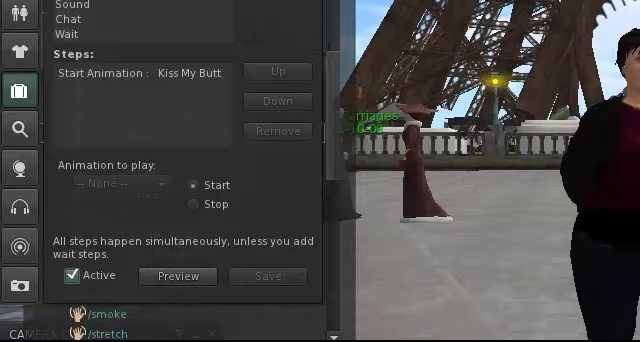
Step: Play /kmb from the Communicate > Gestures list
click(86, 32)
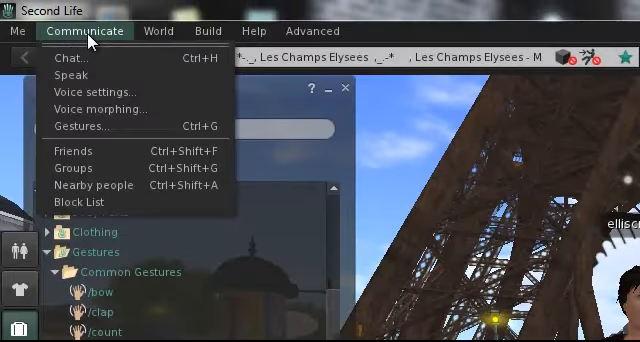
click(84, 124)
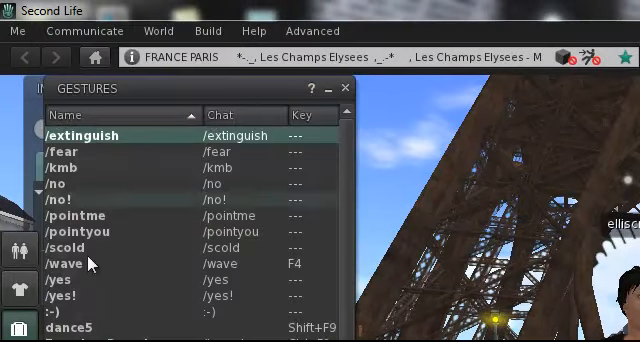
double_click(76, 168)
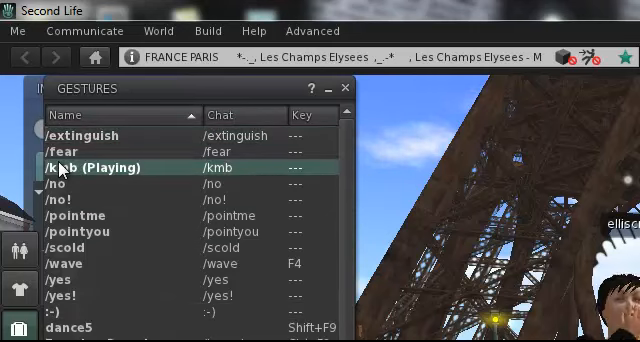